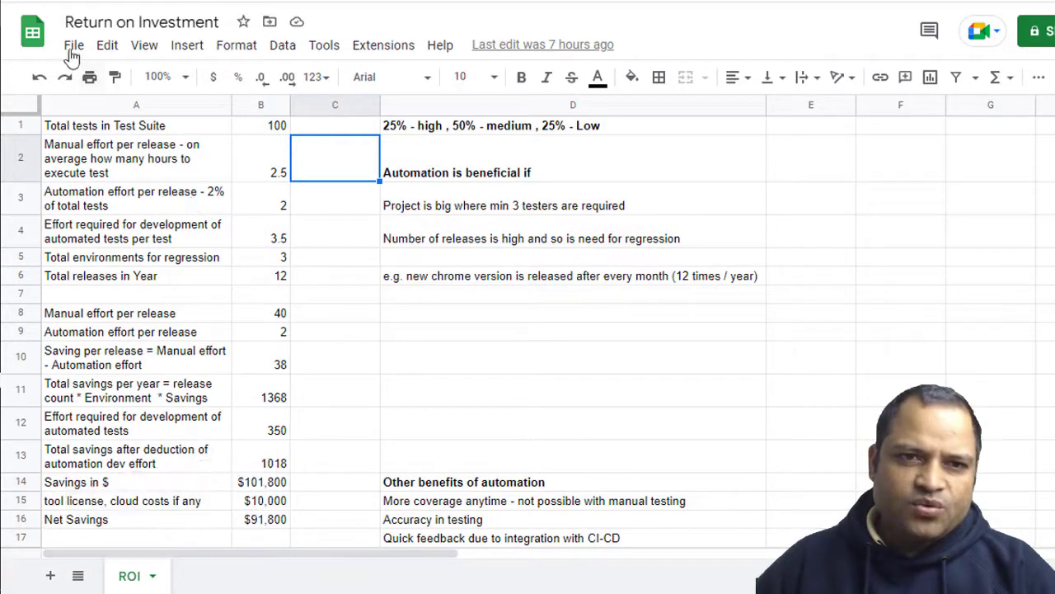
# Step: Open the Publish to web dialog from File > Share for the ROI spreadsheet
pyautogui.click(73, 45)
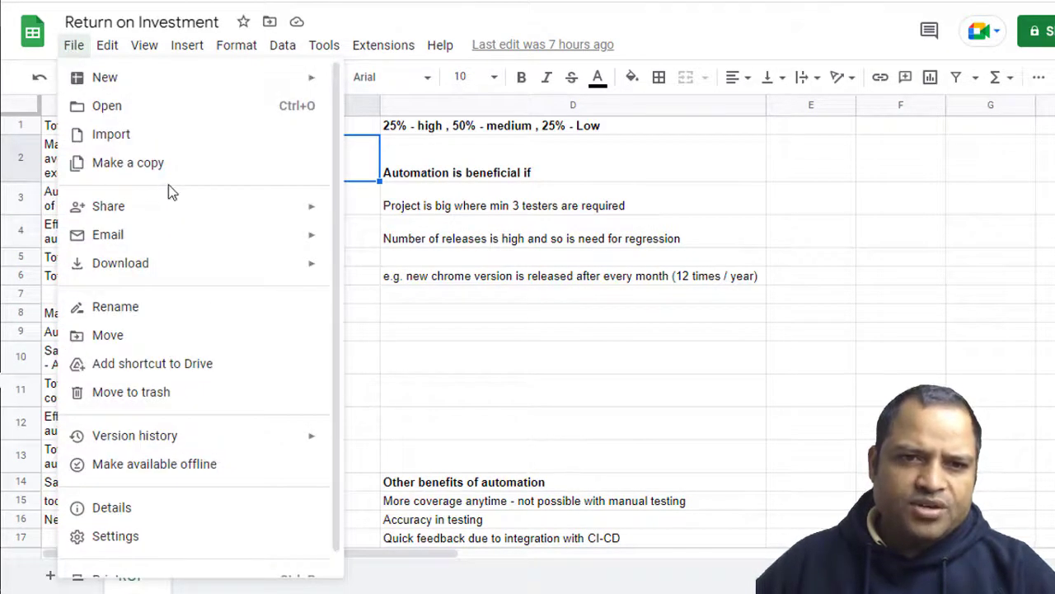
pyautogui.moveTo(108, 205)
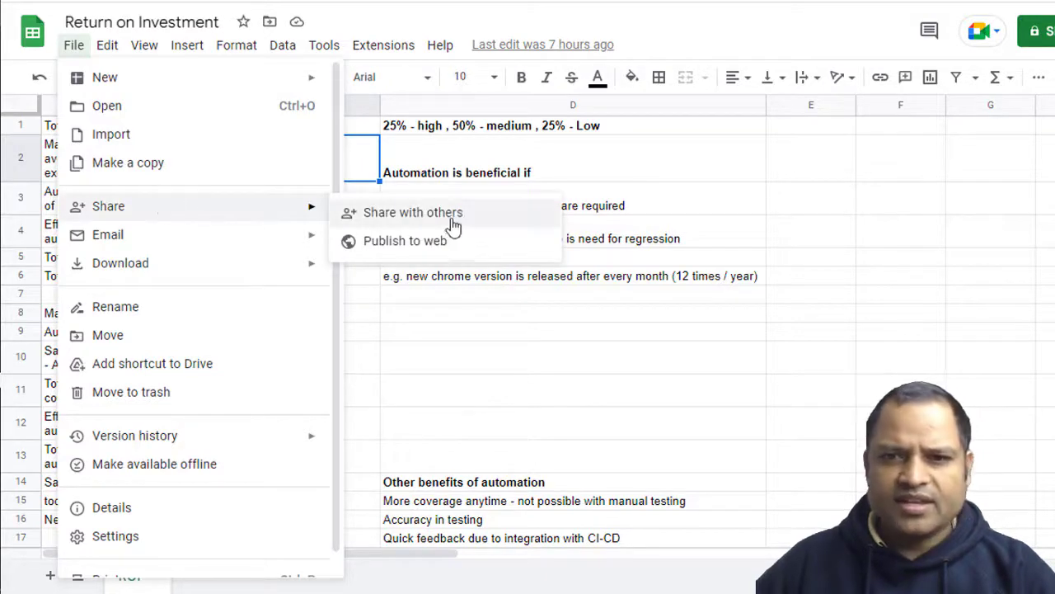
pyautogui.click(405, 240)
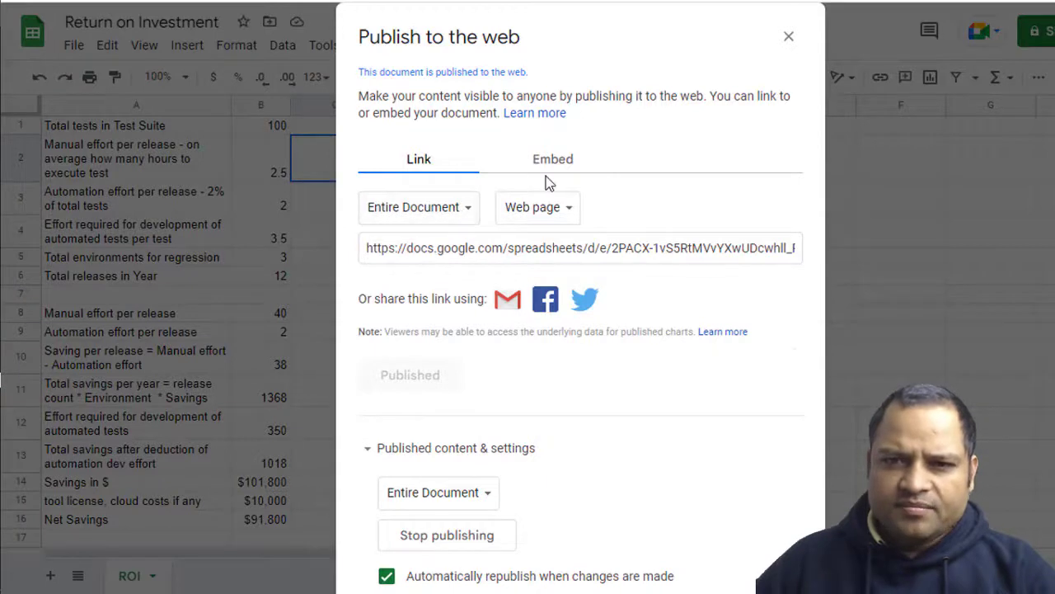
# Step: Check the parts-to-publish dropdown on the Link tab, then show the Embed code
pyautogui.click(418, 207)
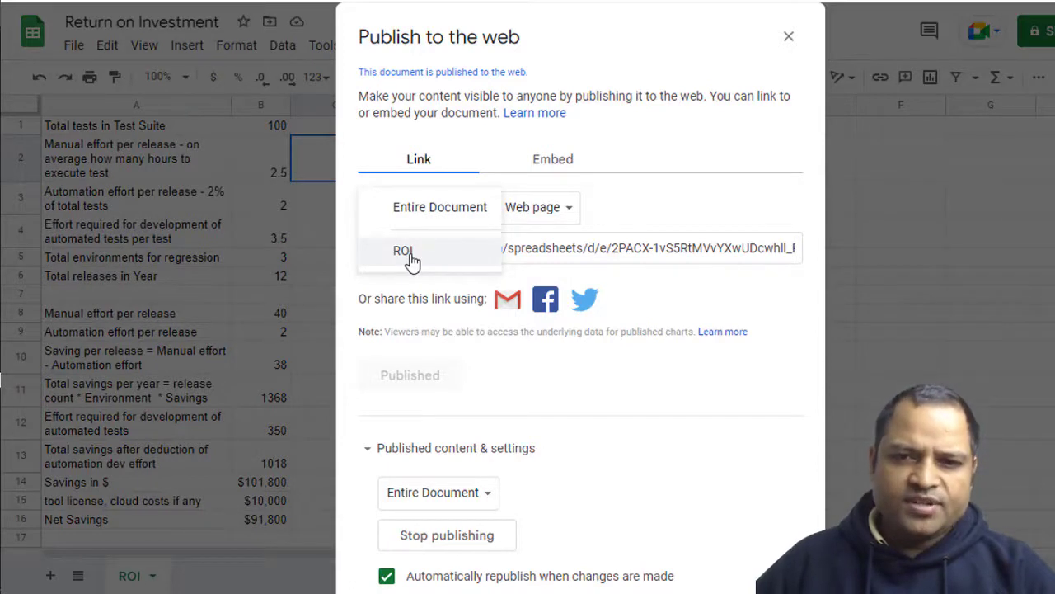
pyautogui.moveTo(425, 311)
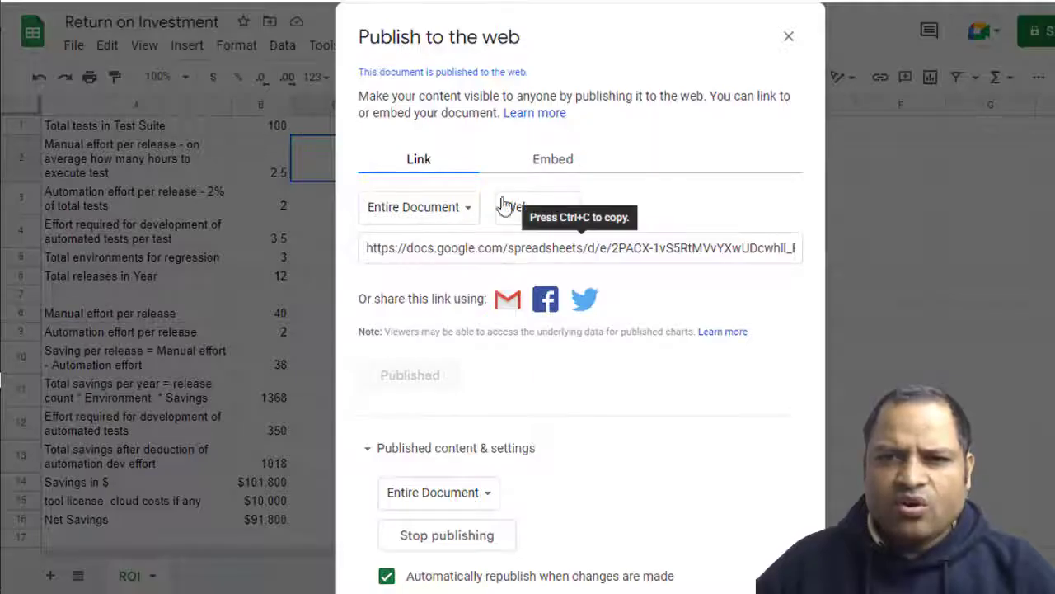
pyautogui.click(553, 159)
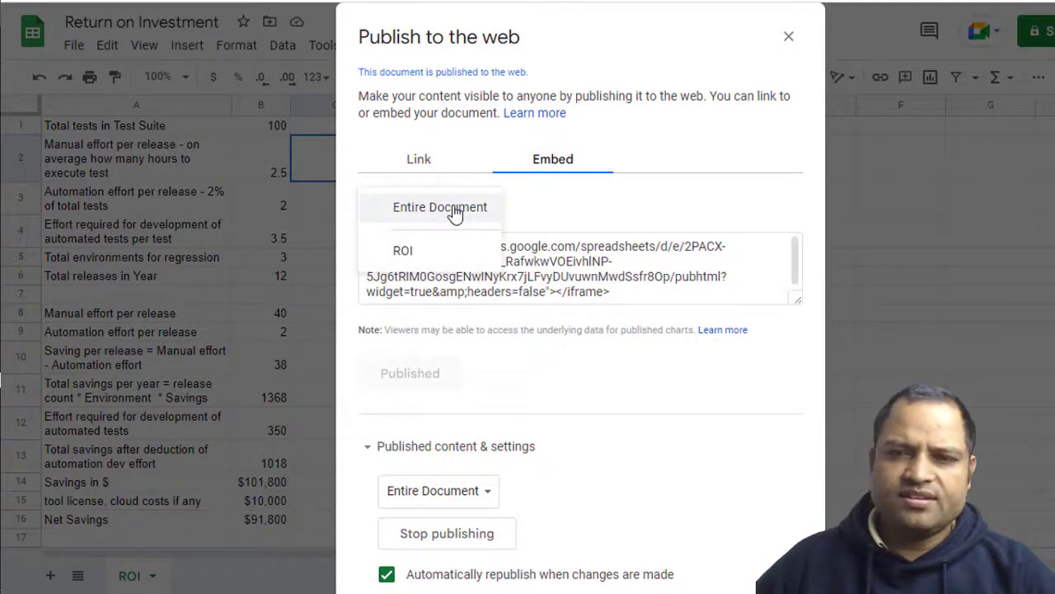
pyautogui.moveTo(423, 253)
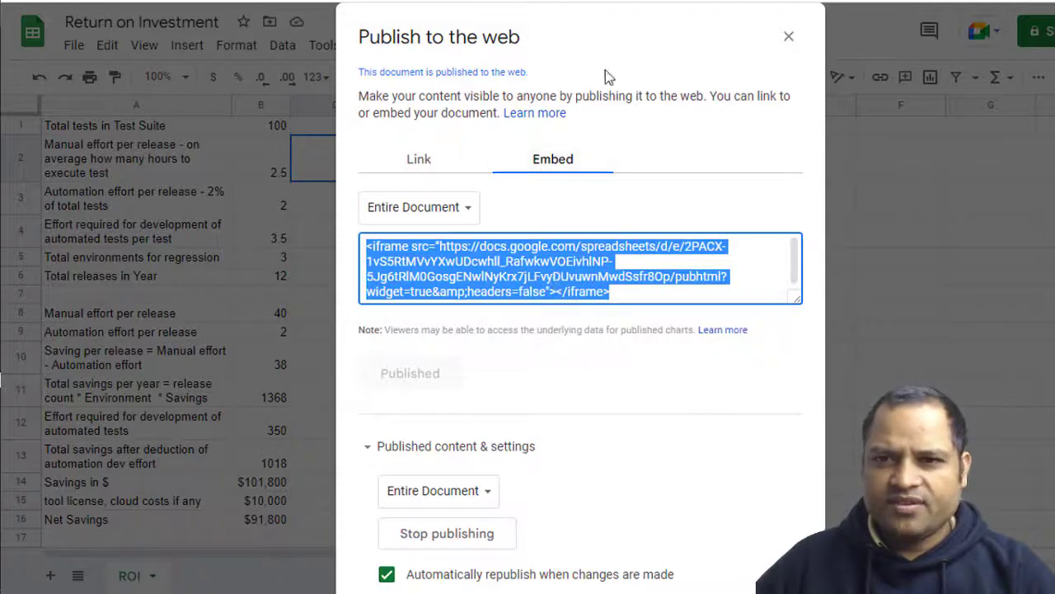
# Step: Copy the iframe embed code for the Entire Document
pyautogui.press('alt+tab')
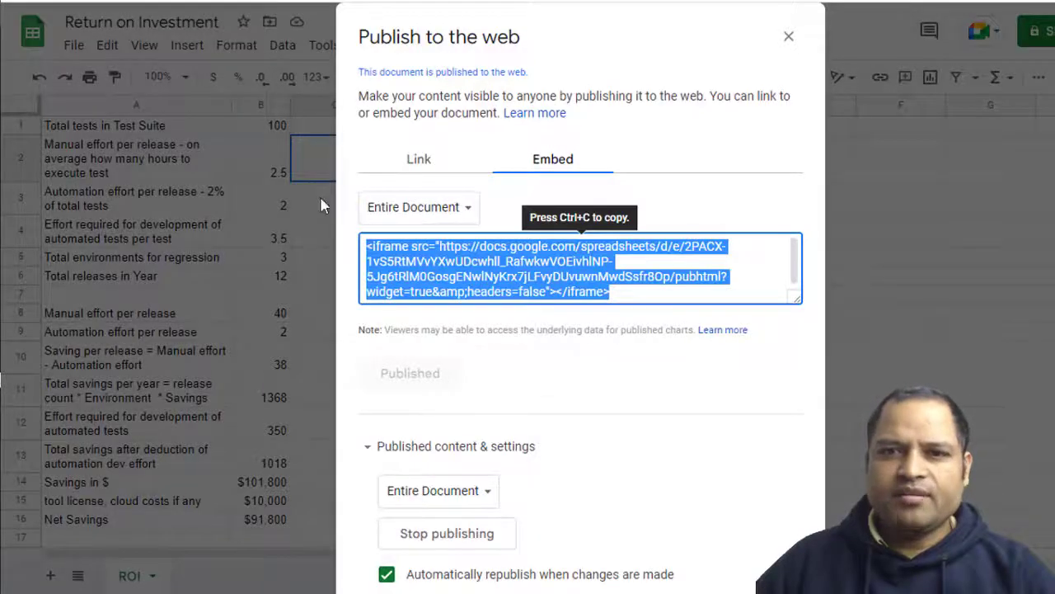
# Step: Close the Publish to web dialog, then select the monthly Chrome releases note and cell C3
pyautogui.click(788, 36)
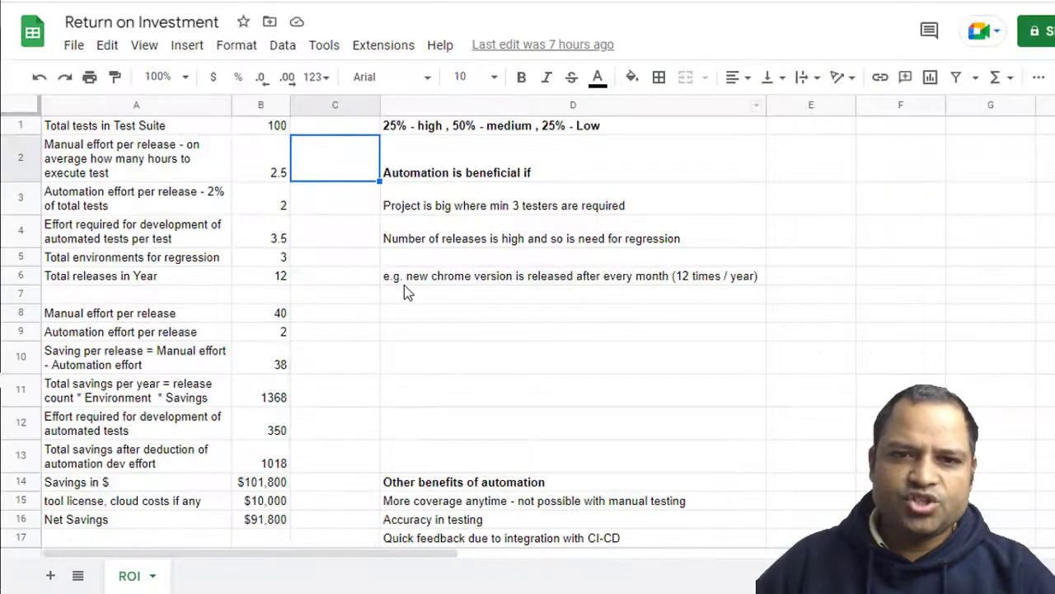
pyautogui.click(572, 275)
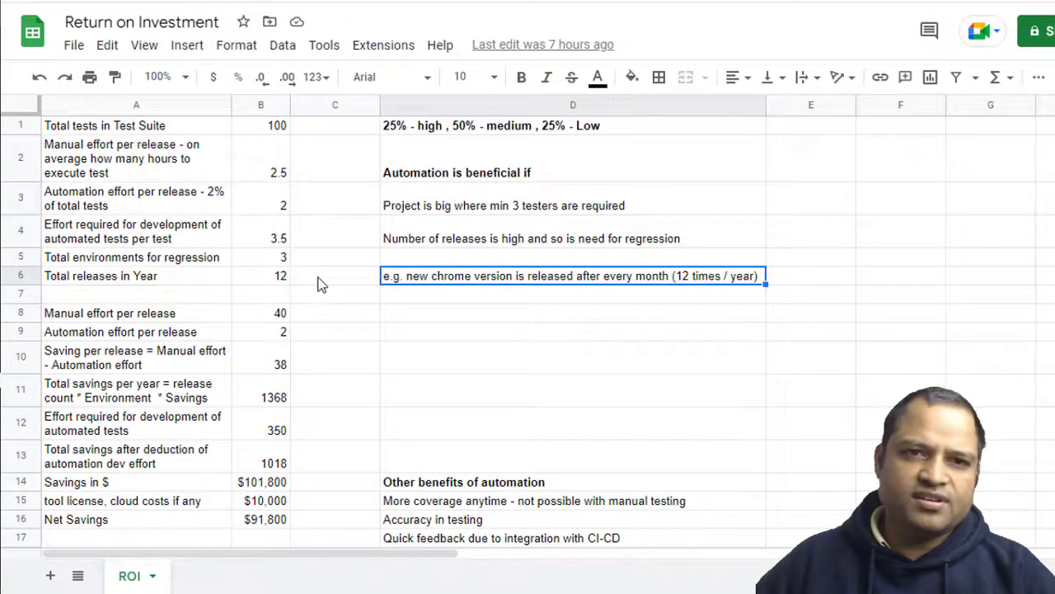
pyautogui.click(334, 198)
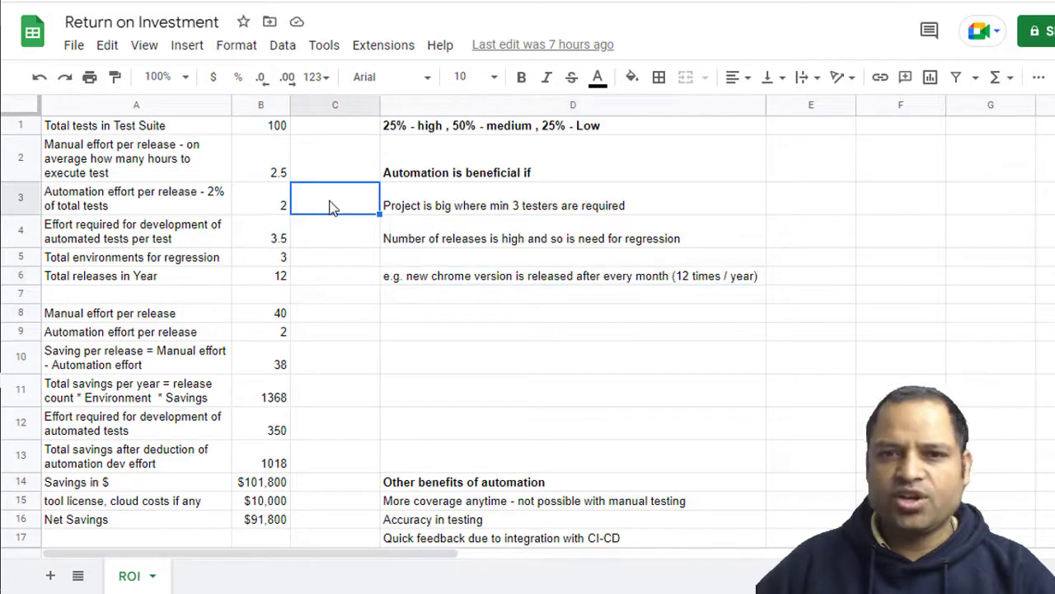